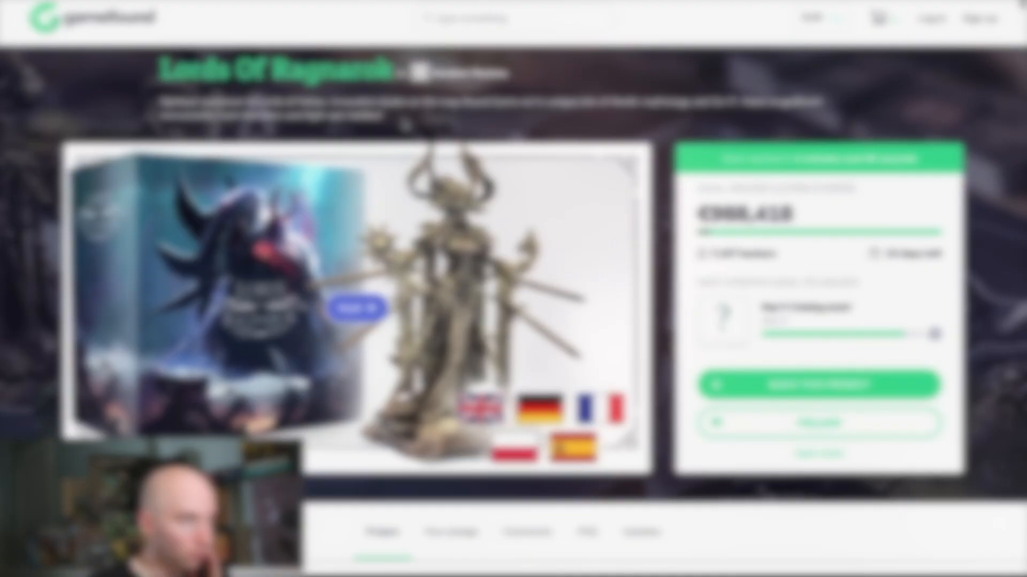
# Open the Lords of Ragnarok updates and follow update #9's prototype manual link
pyautogui.scroll(-3)
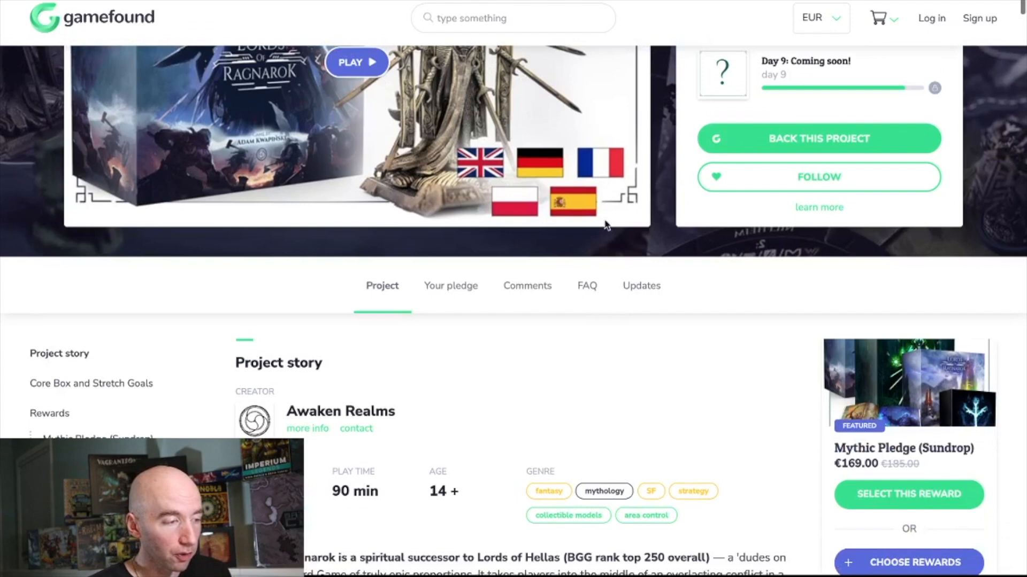
pyautogui.click(641, 286)
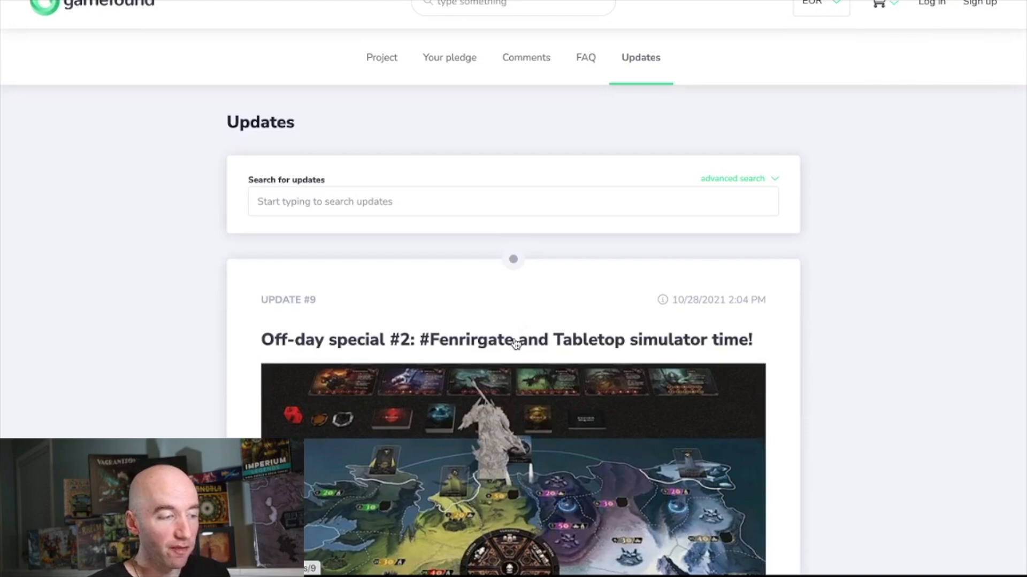
pyautogui.scroll(-3)
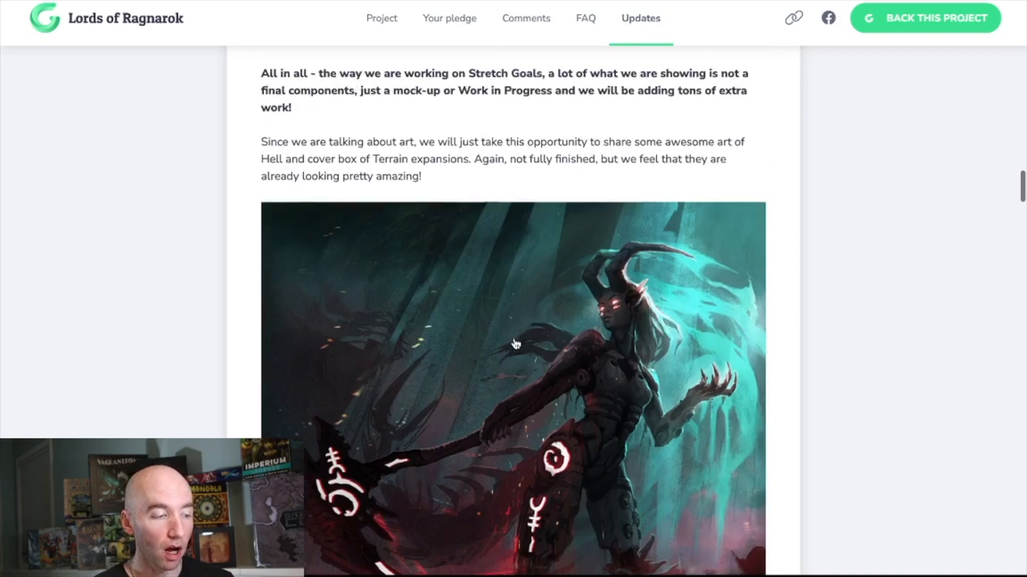
pyautogui.scroll(-3)
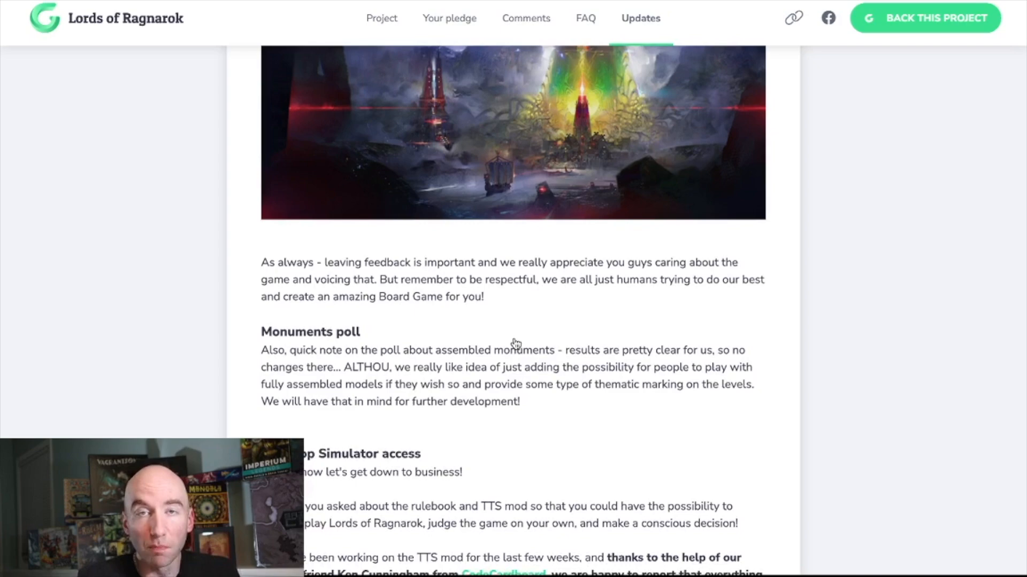
pyautogui.scroll(-3)
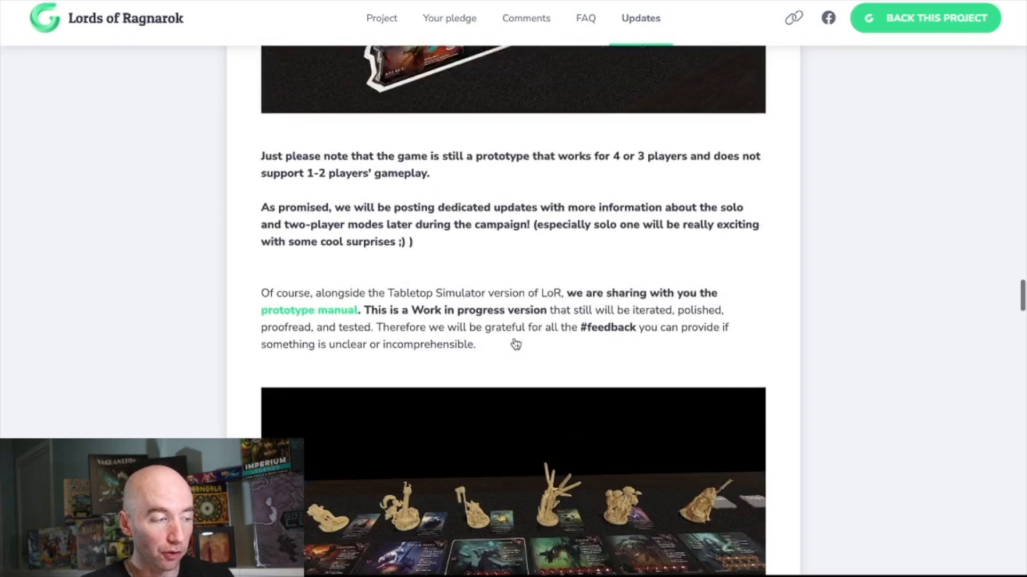
pyautogui.click(309, 310)
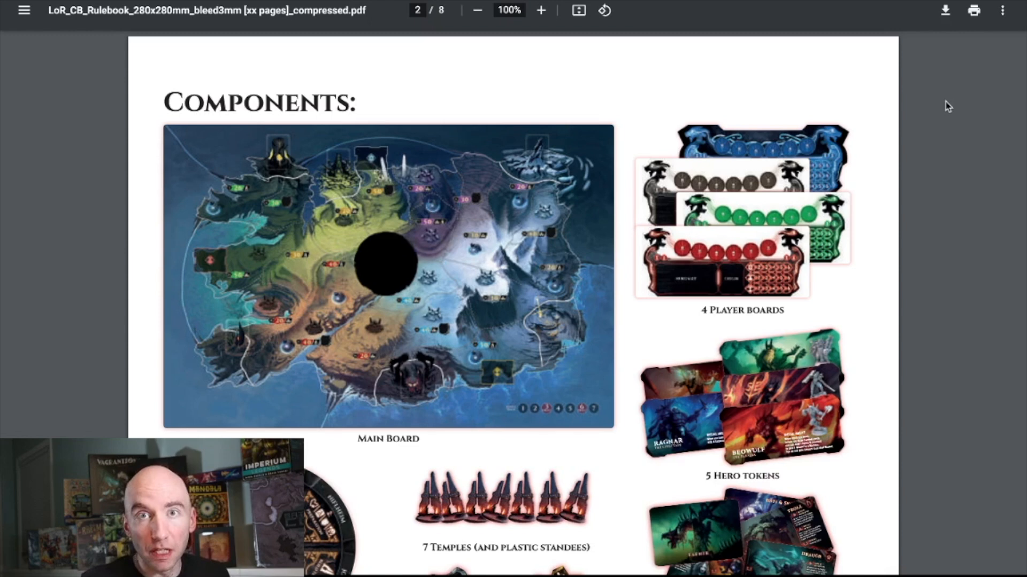
# Scroll through page 2's components list, from main board down to monuments
pyautogui.scroll(-3)
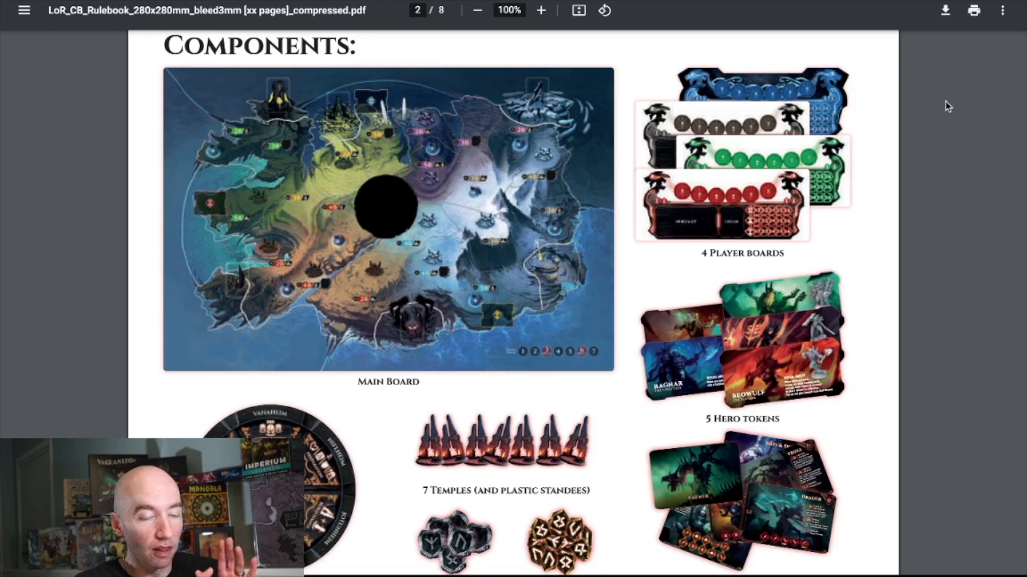
pyautogui.scroll(-3)
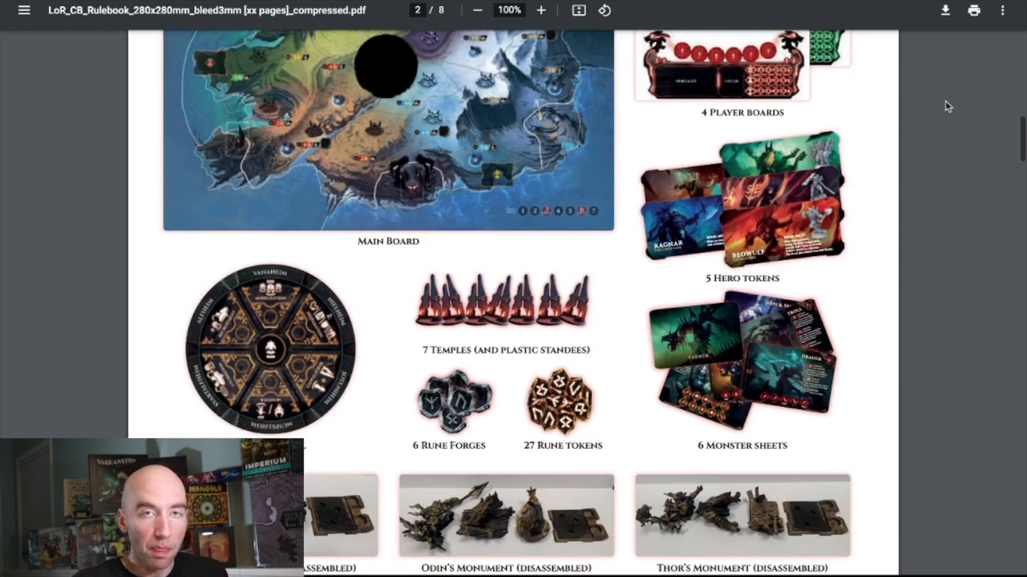
pyautogui.scroll(-3)
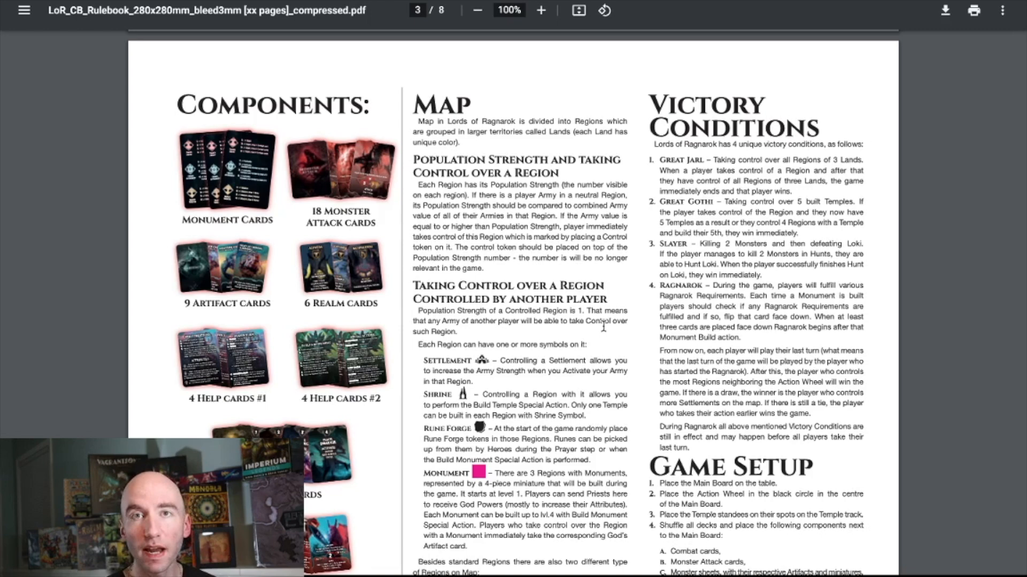
# Scroll page 3 to read the Map rules and four Victory Conditions
pyautogui.scroll(-3)
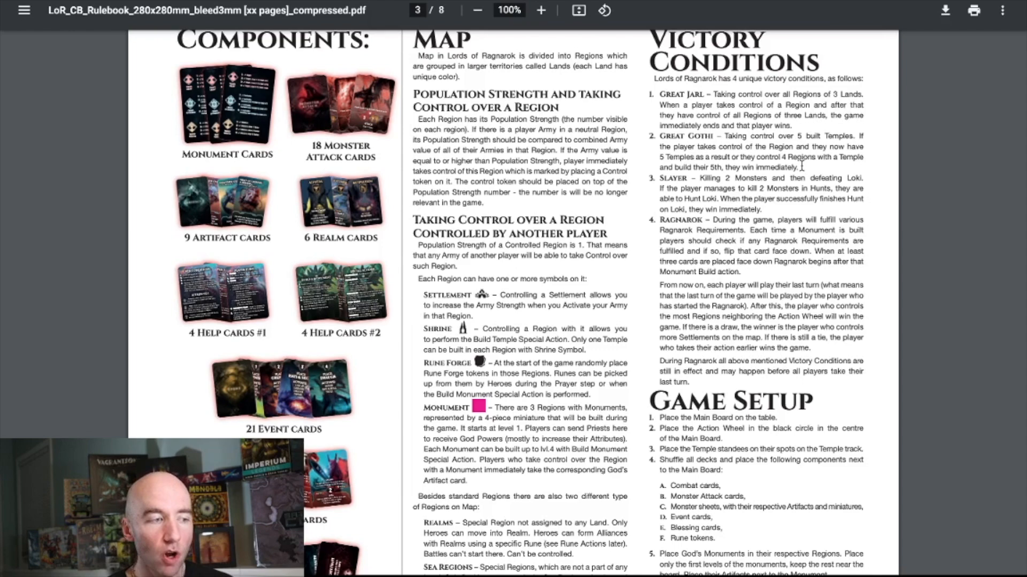
pyautogui.scroll(-3)
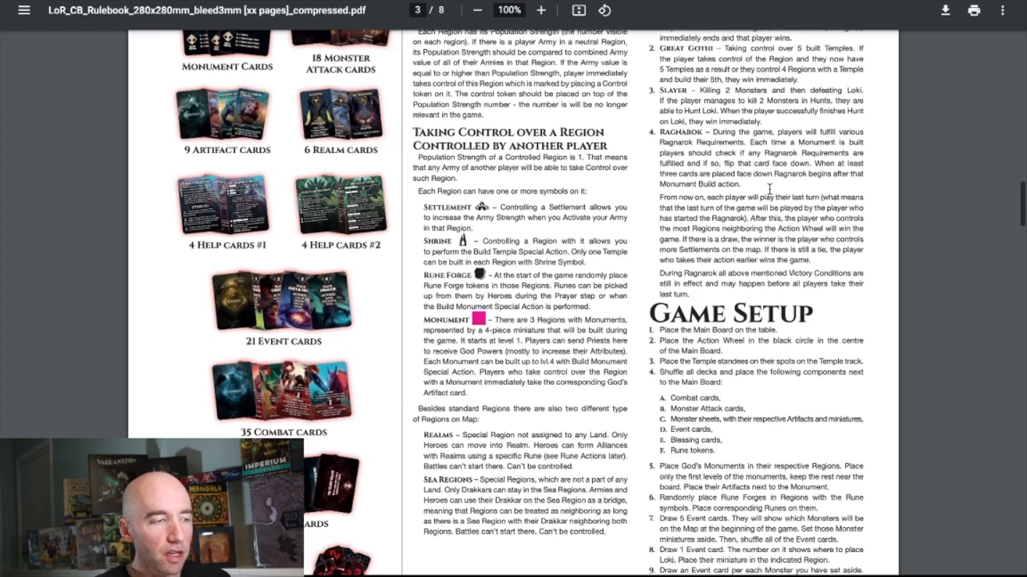
# Review the Great Jarl and Great Gothi conditions, then scroll toward Game Setup
pyautogui.scroll(-3)
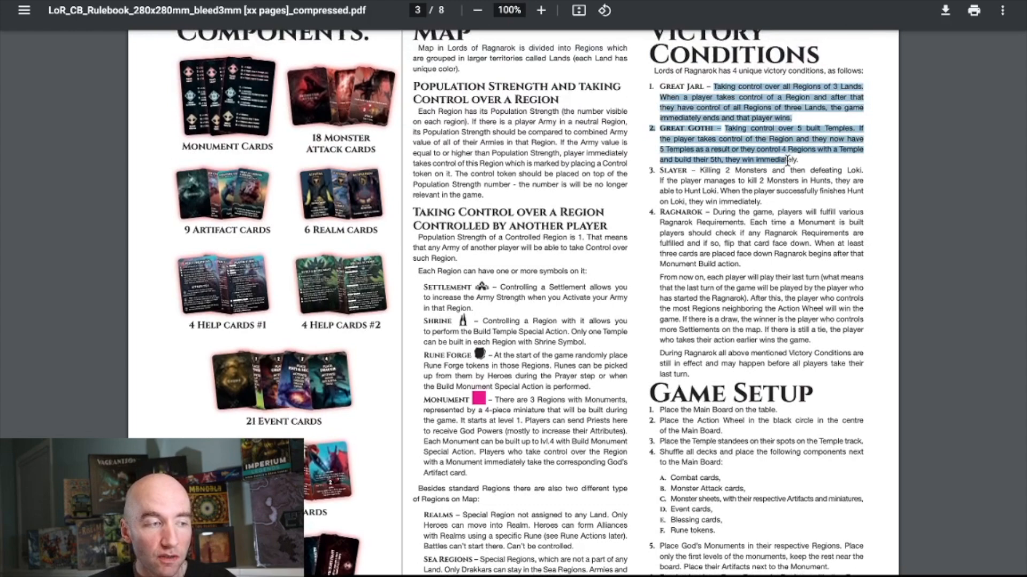
pyautogui.scroll(-3)
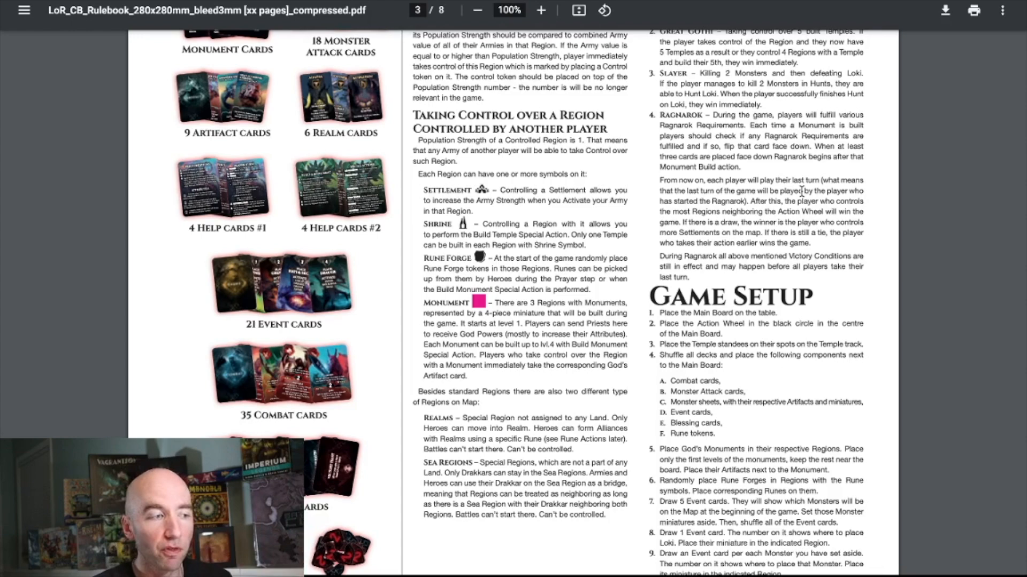
# Scroll through the Game Setup steps to the bottom of page 3
pyautogui.scroll(-3)
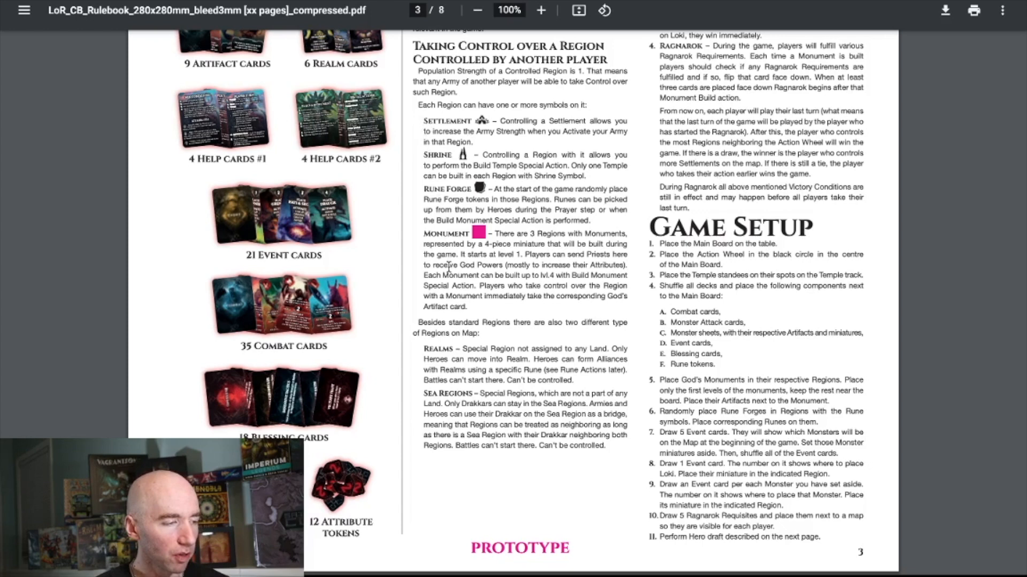
pyautogui.scroll(-3)
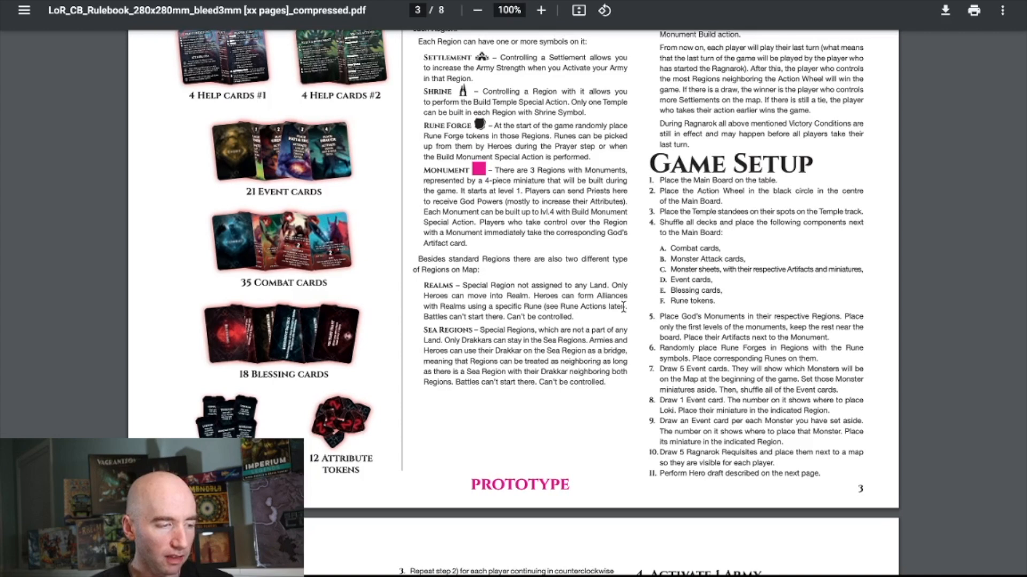
pyautogui.scroll(-3)
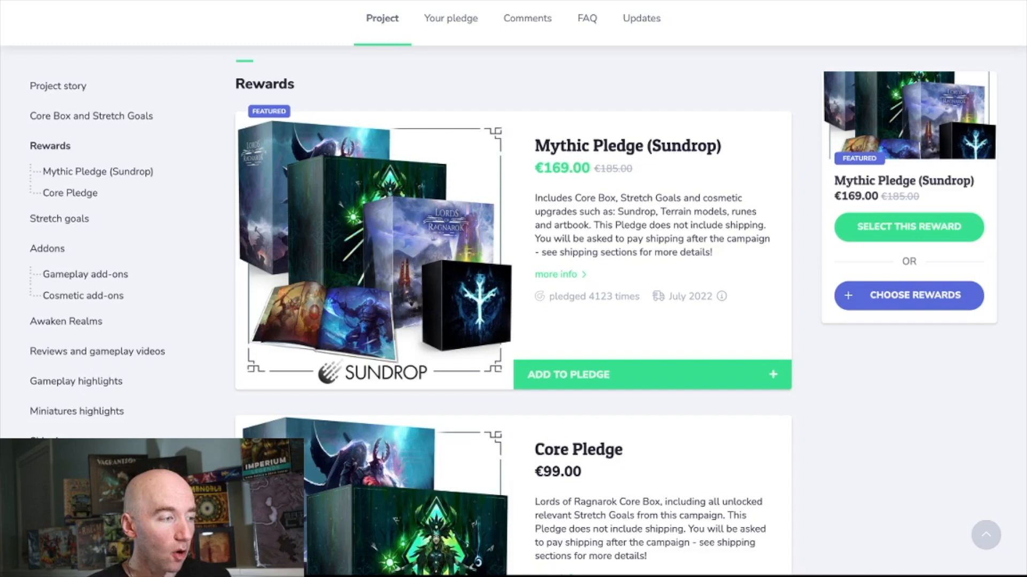
# Show the Gamefound Rewards section with the Mythic Pledge and Core Pledge
pyautogui.click(555, 274)
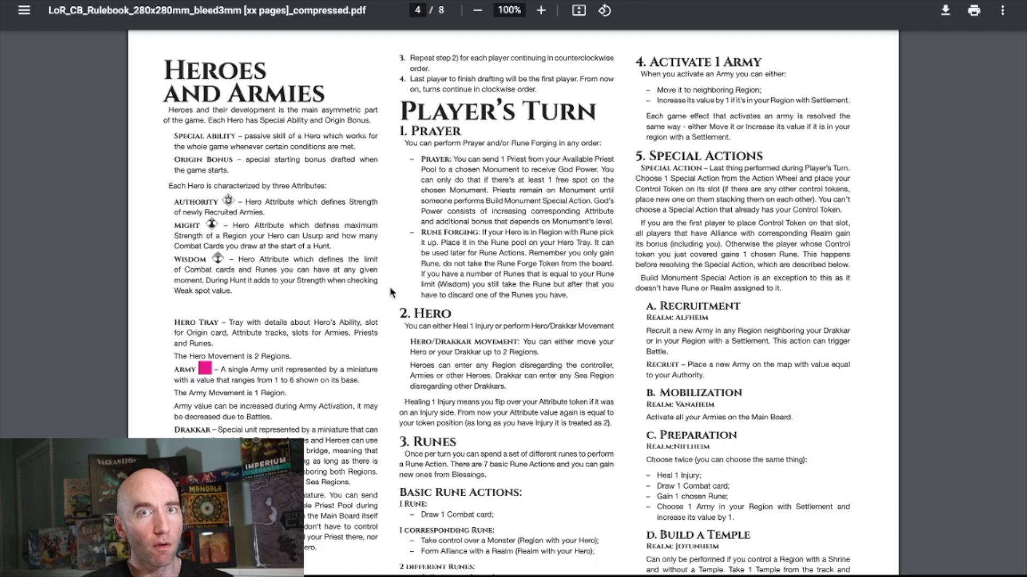
# Return to the PDF and scroll page 4's Player's Turn and Special Actions
pyautogui.scroll(-3)
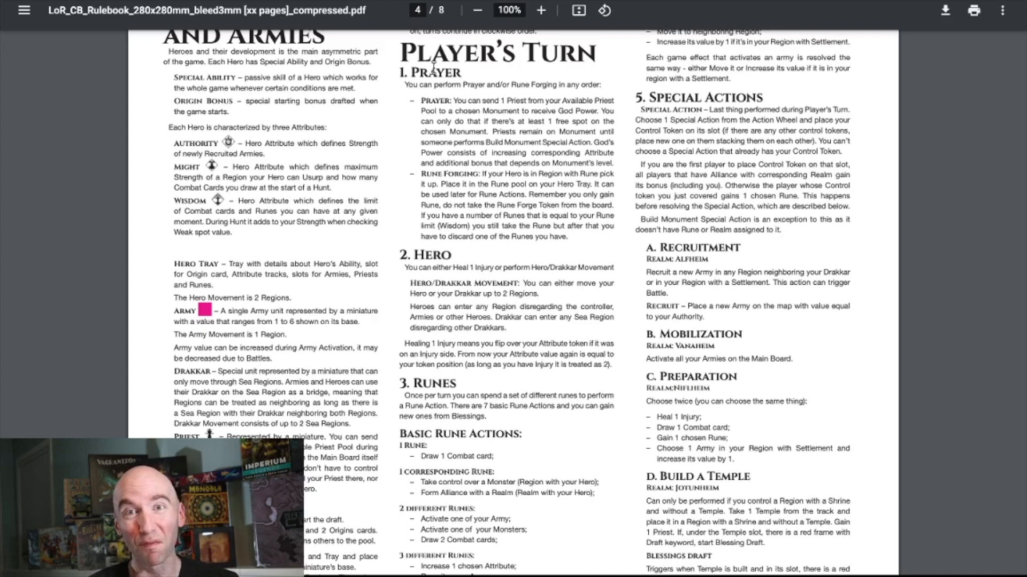
# Drag the scrollbar back to page 3's Components, Map and Victory Conditions
pyautogui.moveTo(454, 100); pyautogui.dragTo(497, 110)
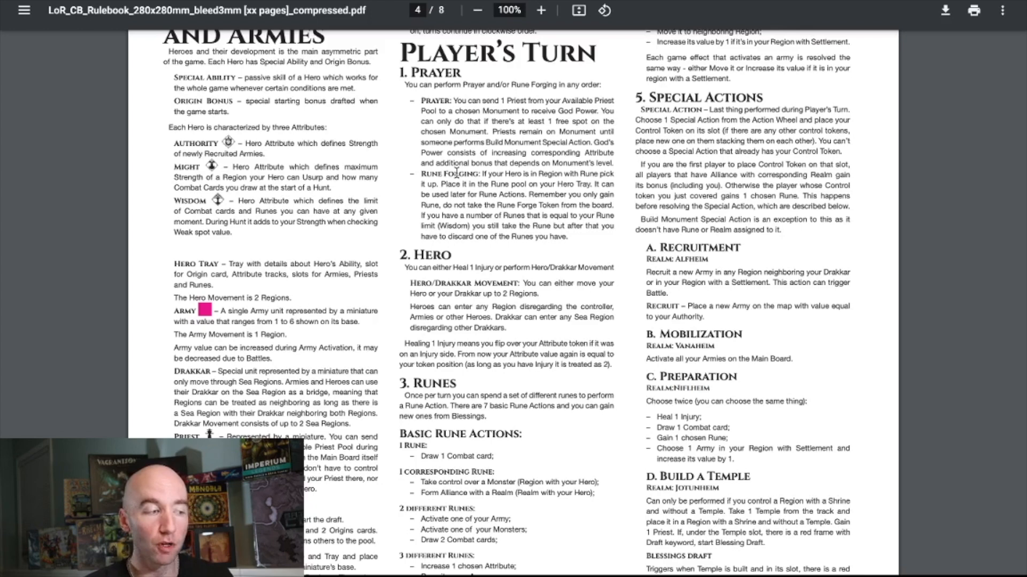
pyautogui.scroll(-3)
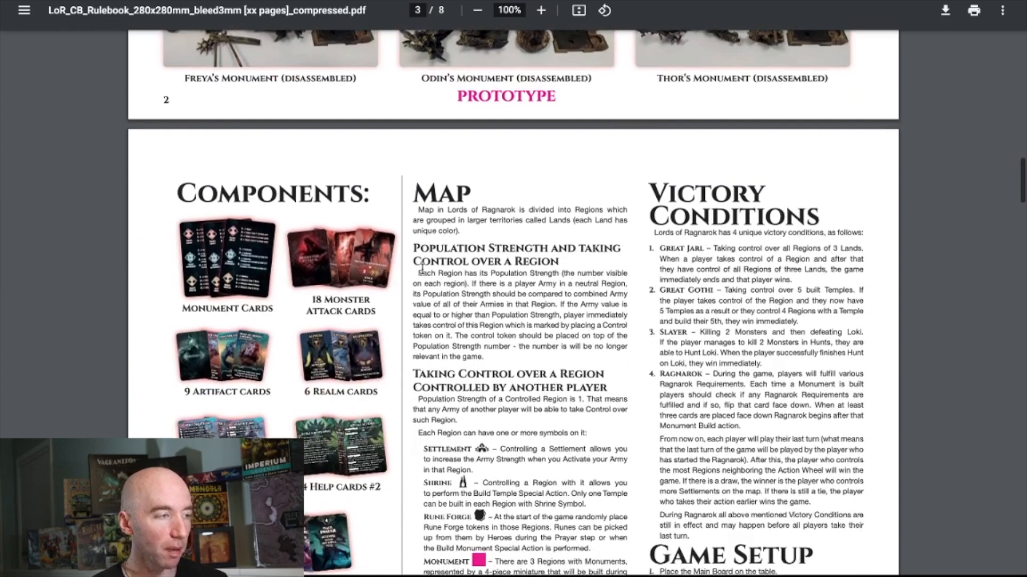
# Scroll to the bottom of page 4: Hero Draft, Basic Rune Actions, Build a Temple
pyautogui.scroll(-3)
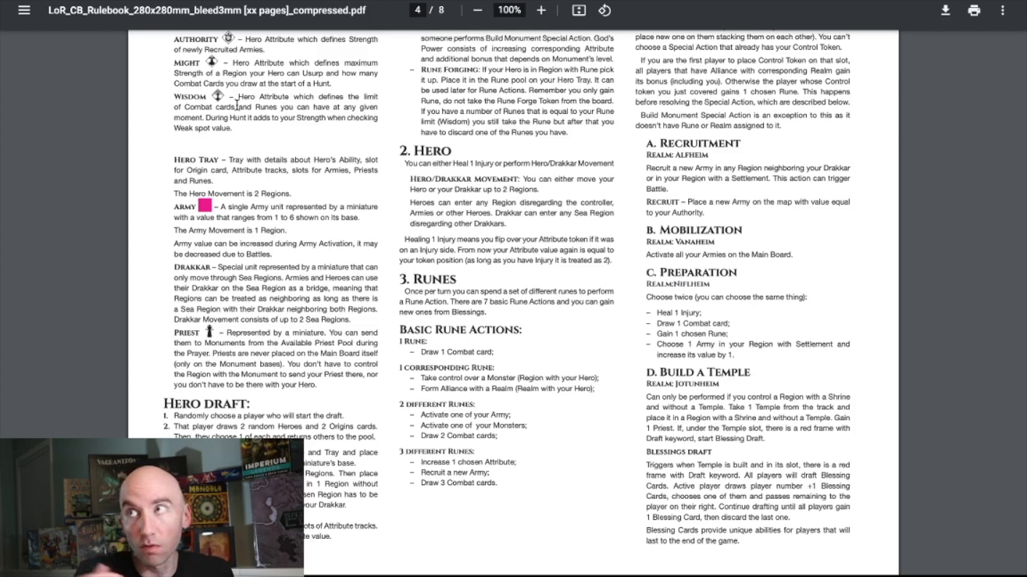
pyautogui.scroll(-3)
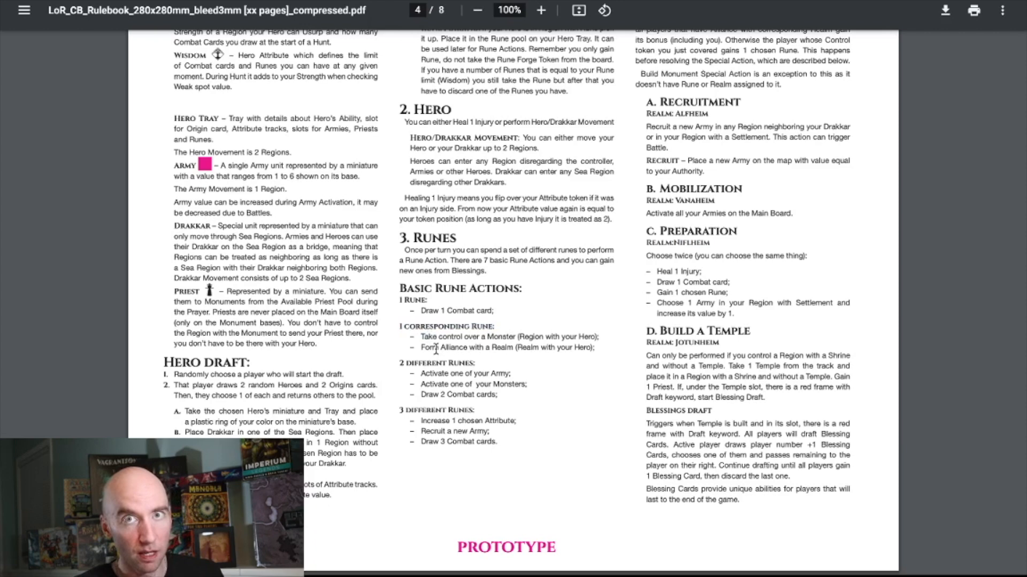
pyautogui.scroll(-3)
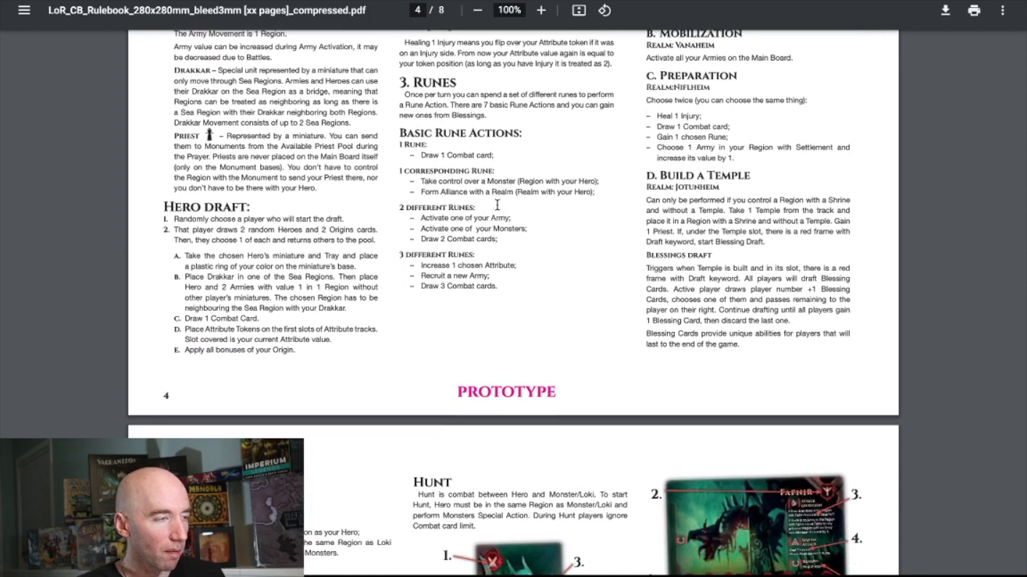
# Zoom the PDF to 150% and scroll back to page 4's Heroes and Armies
pyautogui.click(540, 10)
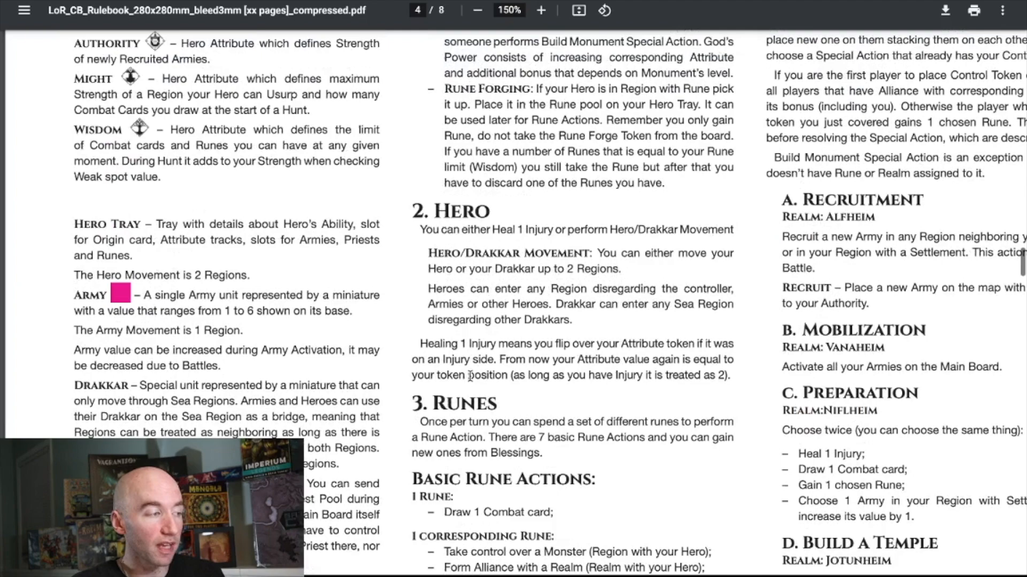
pyautogui.scroll(-3)
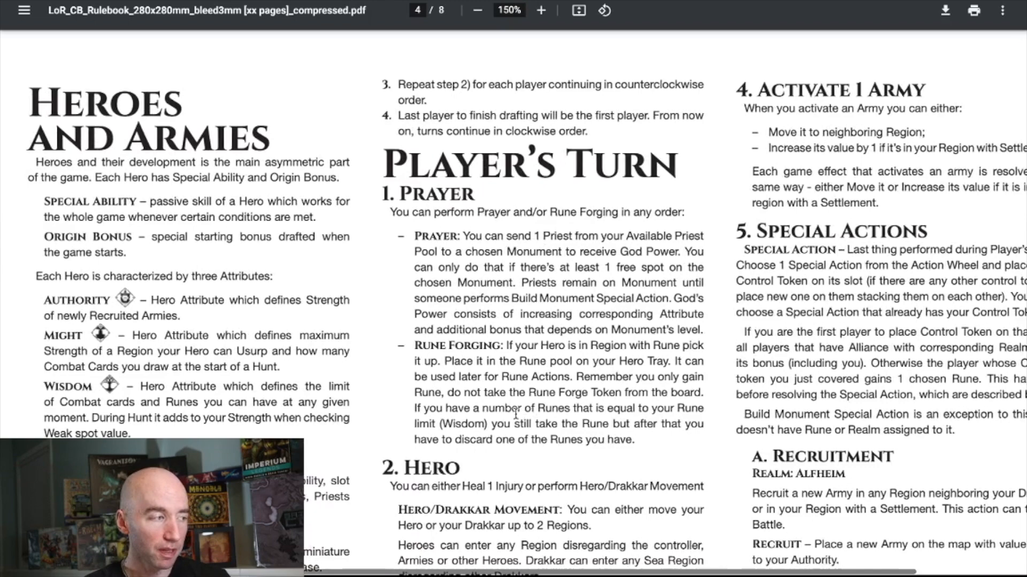
# Scroll the rulebook to the Runes rules and the Recruitment through Build a Temple actions
pyautogui.scroll(-3)
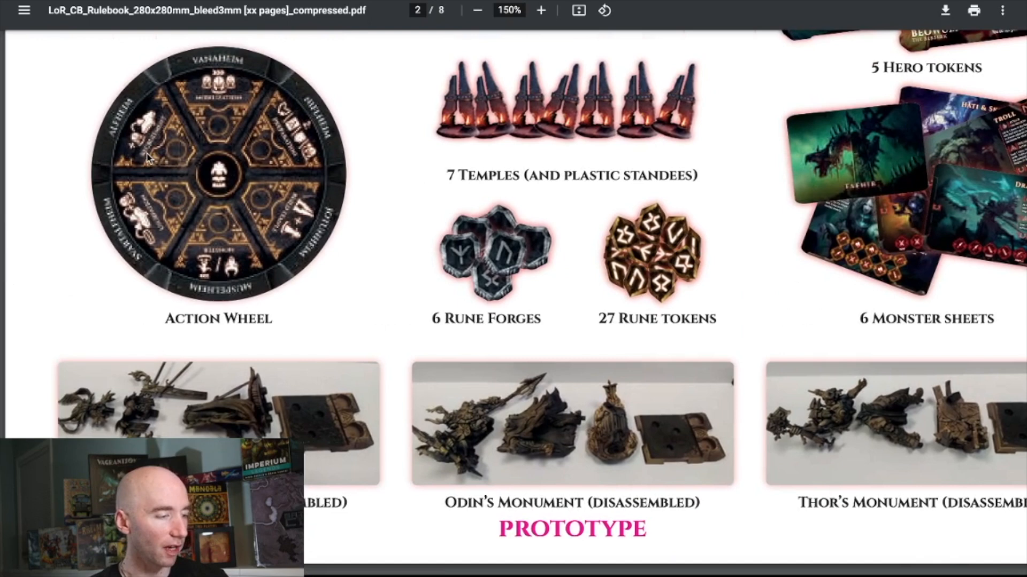
pyautogui.moveTo(377, 308)
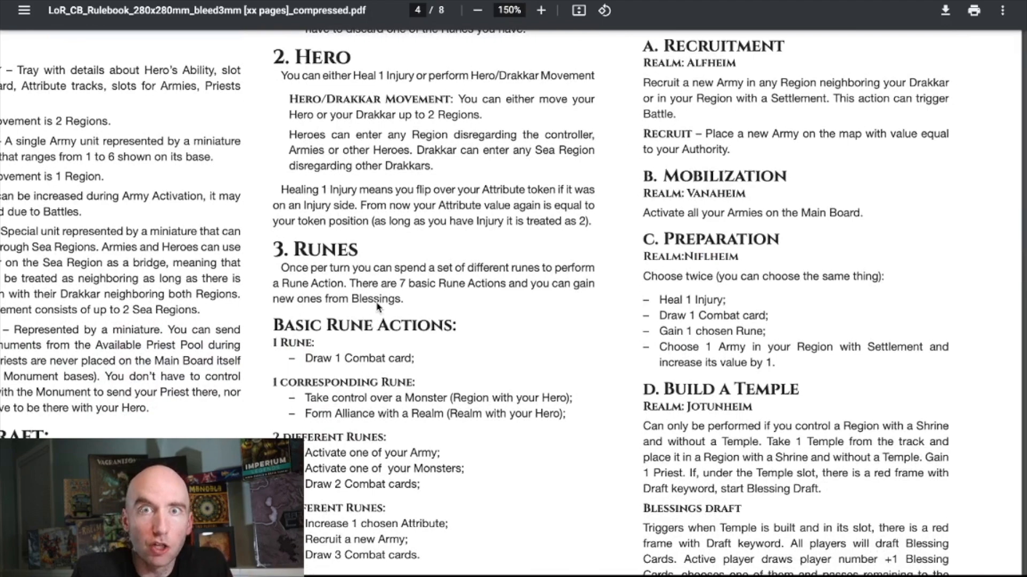
# Scroll from page 4 into page 5, past Monsters, Usurpation and Build a Monument
pyautogui.scroll(-3)
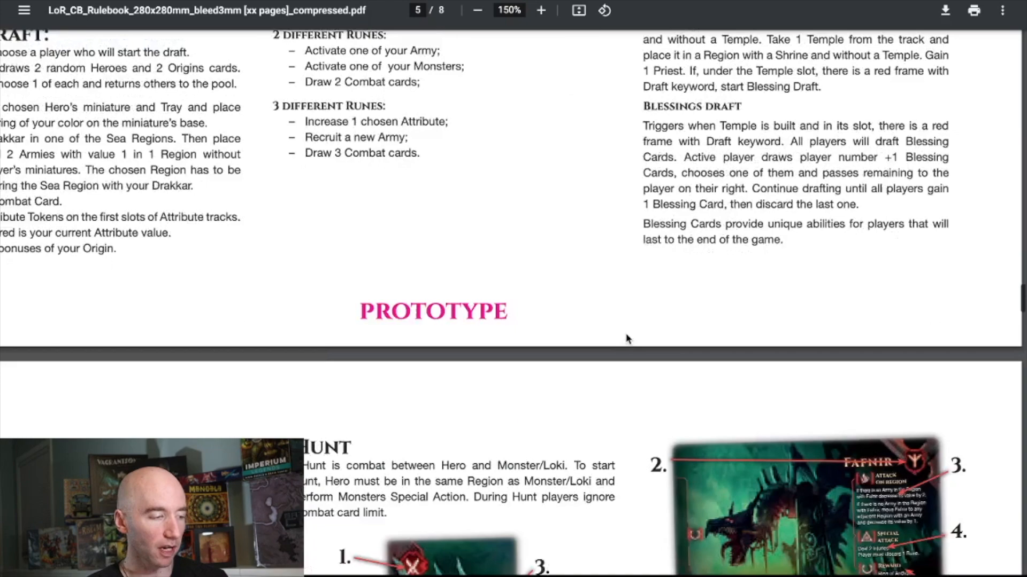
pyautogui.scroll(-3)
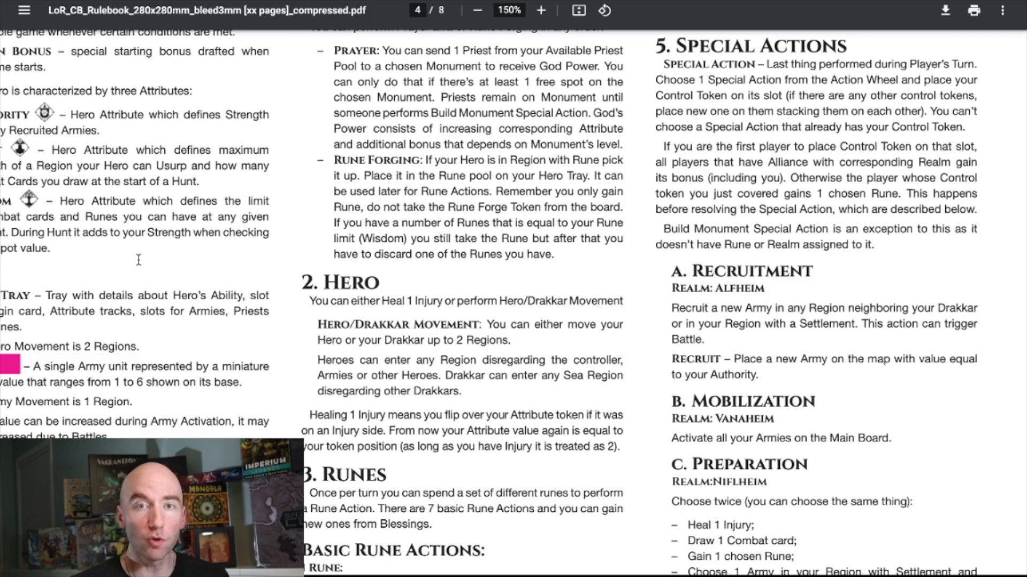
pyautogui.scroll(-3)
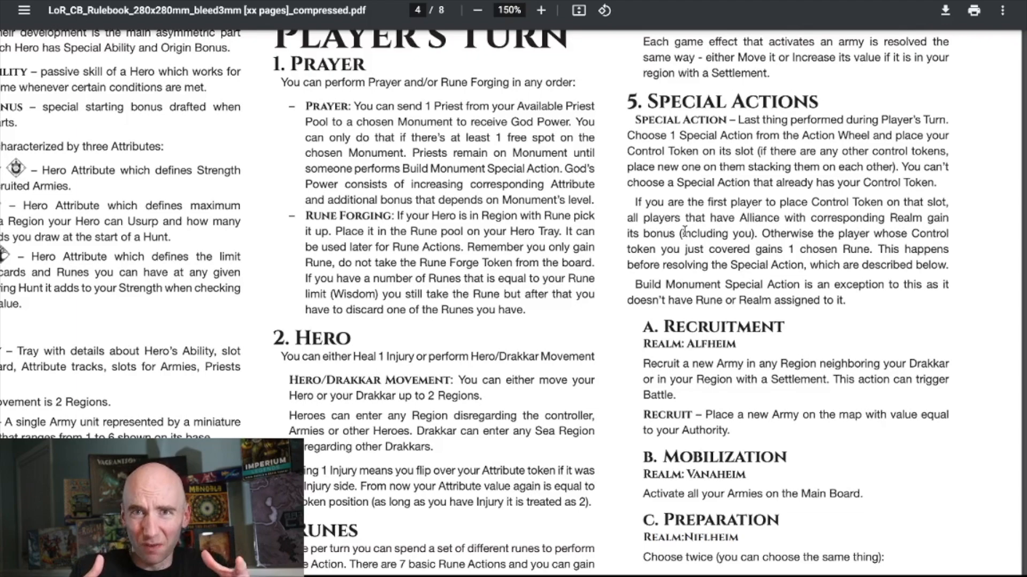
pyautogui.scroll(-3)
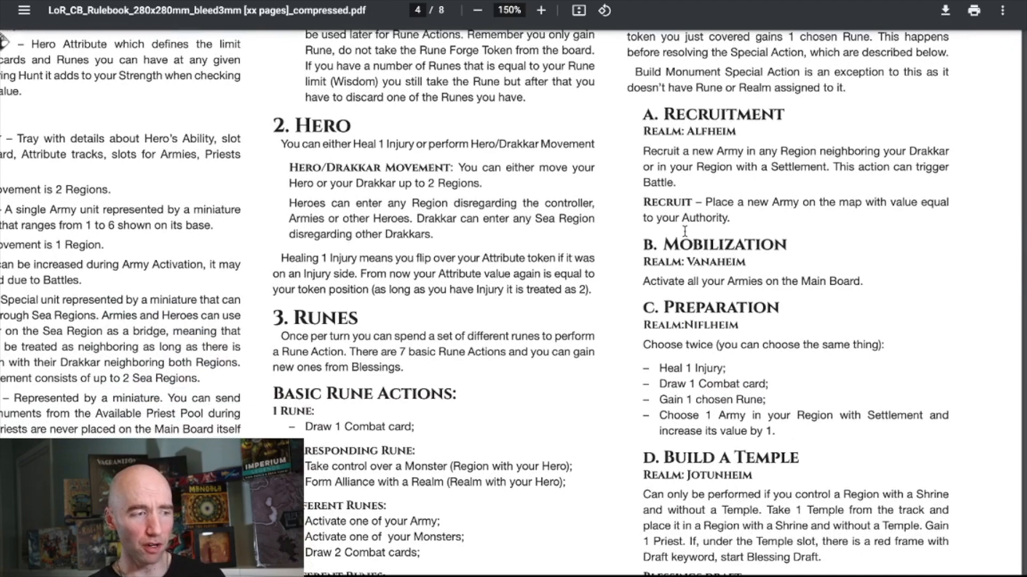
pyautogui.scroll(-3)
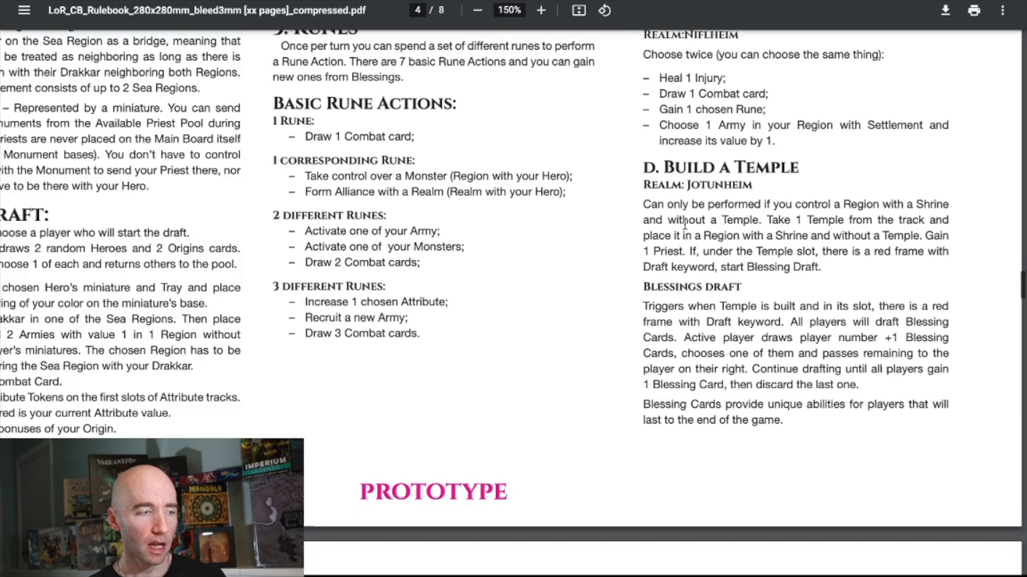
pyautogui.scroll(-3)
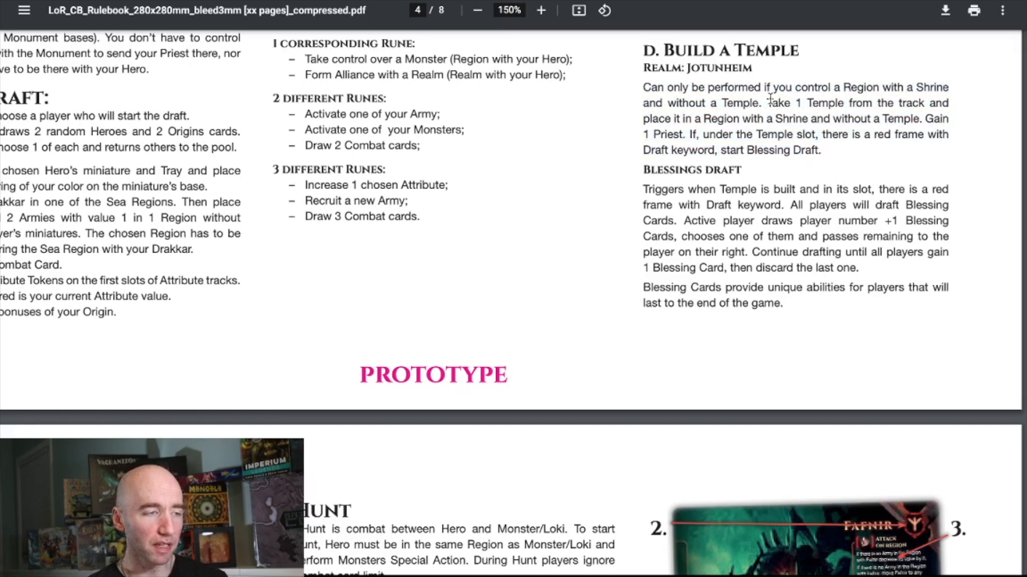
pyautogui.scroll(-3)
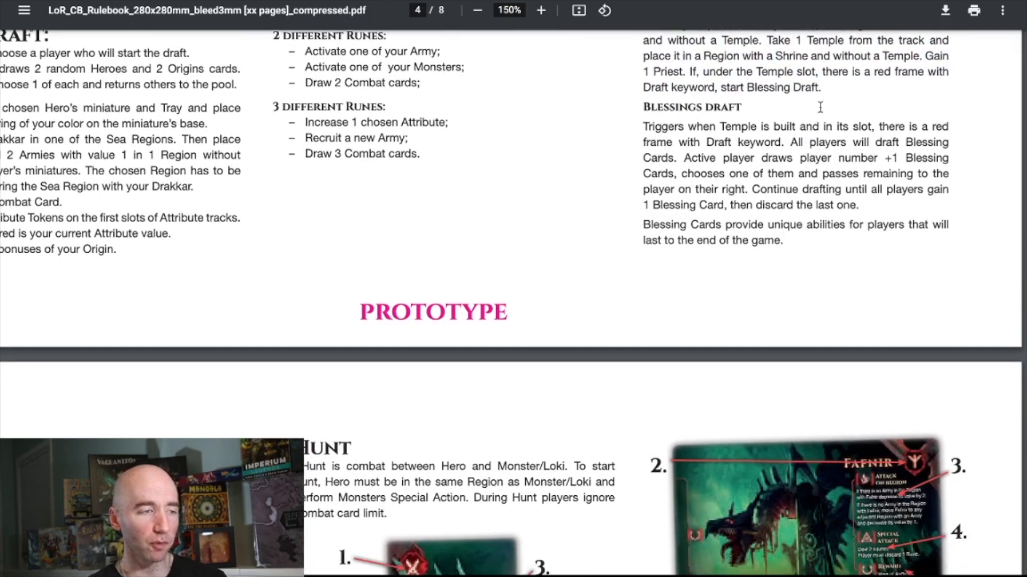
# Scroll down to page 5's Hunt section with the Combat Card and Monster Tray diagrams
pyautogui.click(417, 10)
pyautogui.write('5')
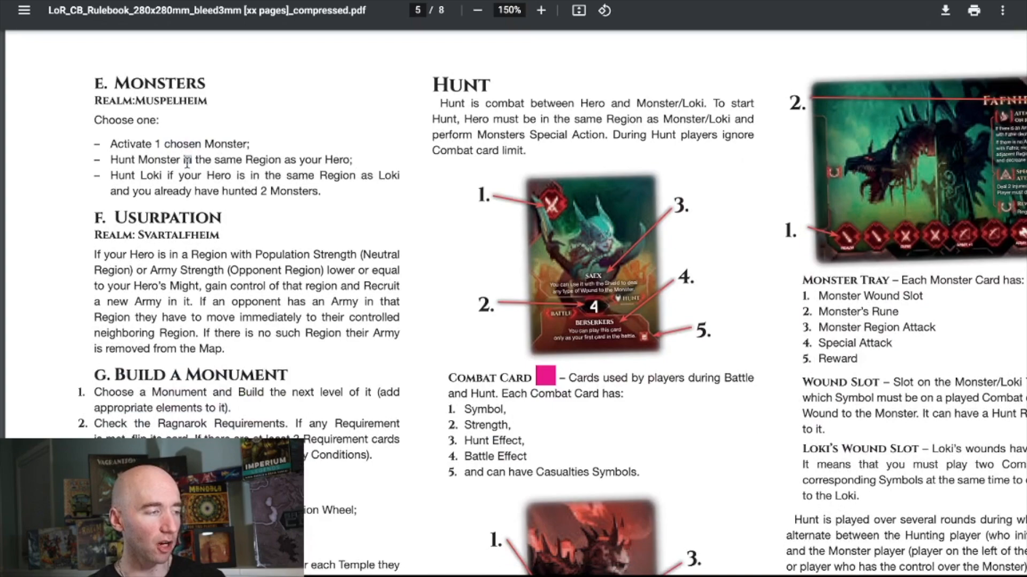
pyautogui.scroll(-3)
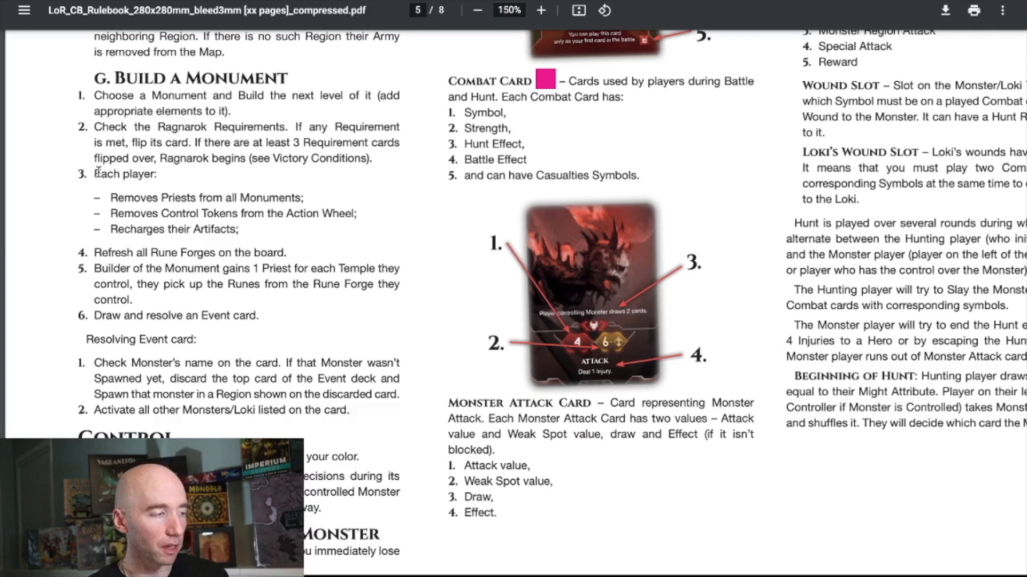
pyautogui.moveTo(94, 174); pyautogui.dragTo(230, 253)
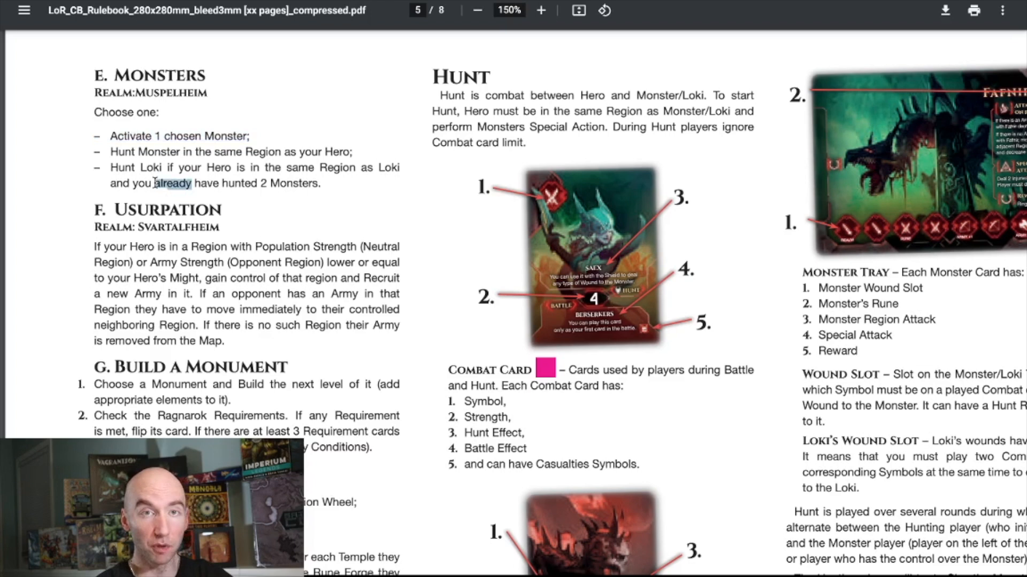
pyautogui.scroll(-3)
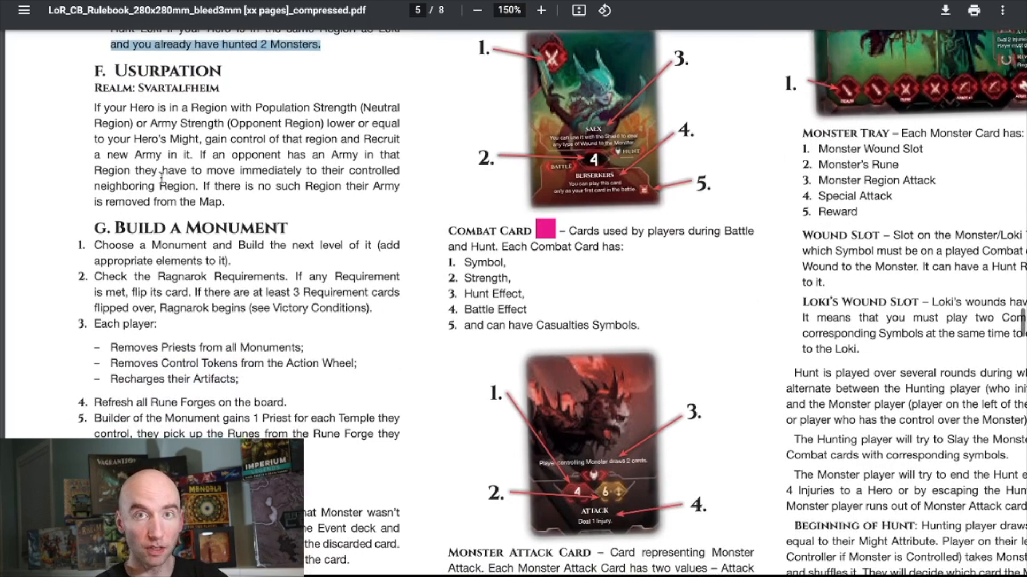
pyautogui.scroll(-3)
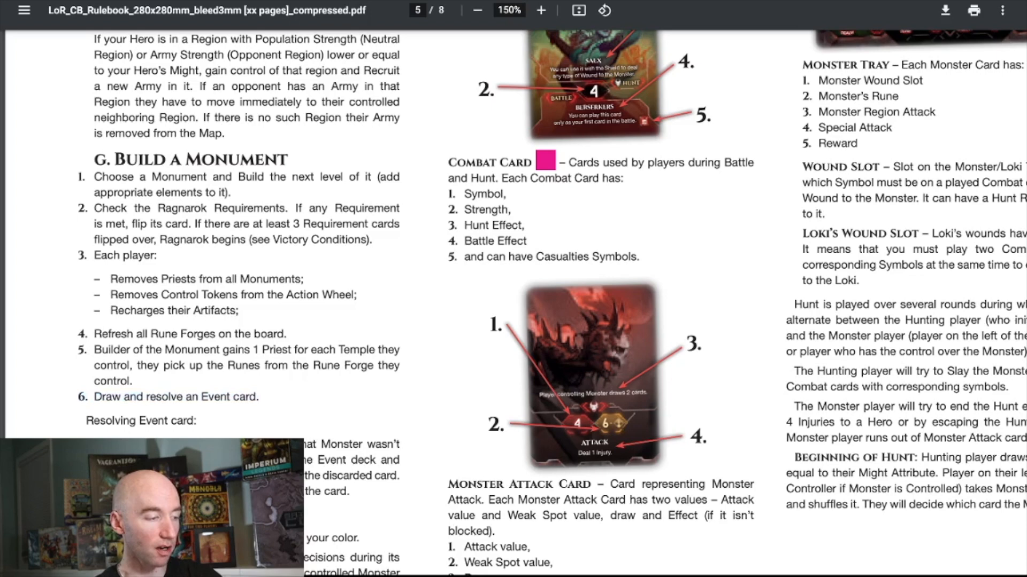
pyautogui.scroll(-3)
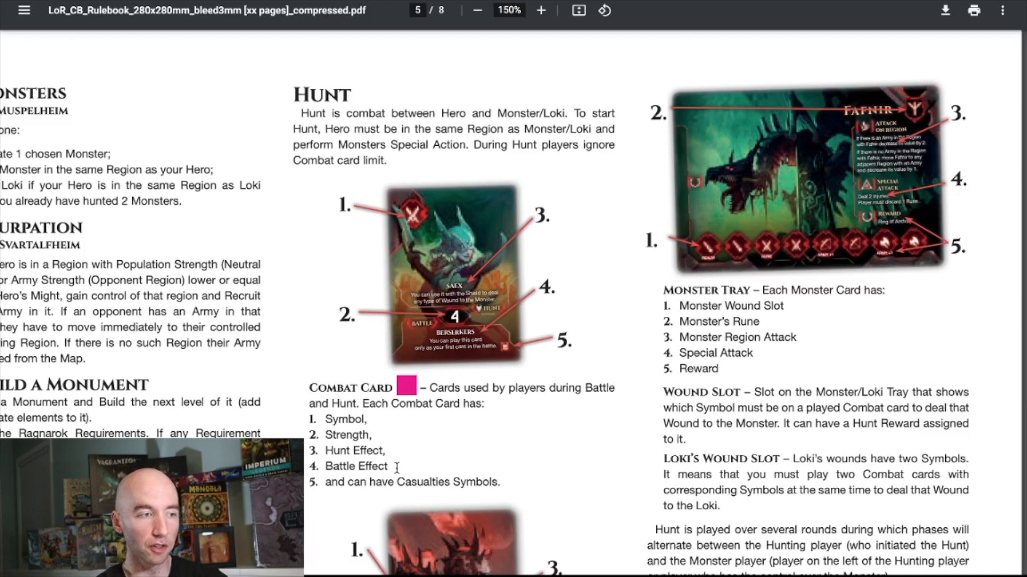
# Zoom in further to read the Fafnir Monster Tray diagram on page 5
pyautogui.click(540, 10)
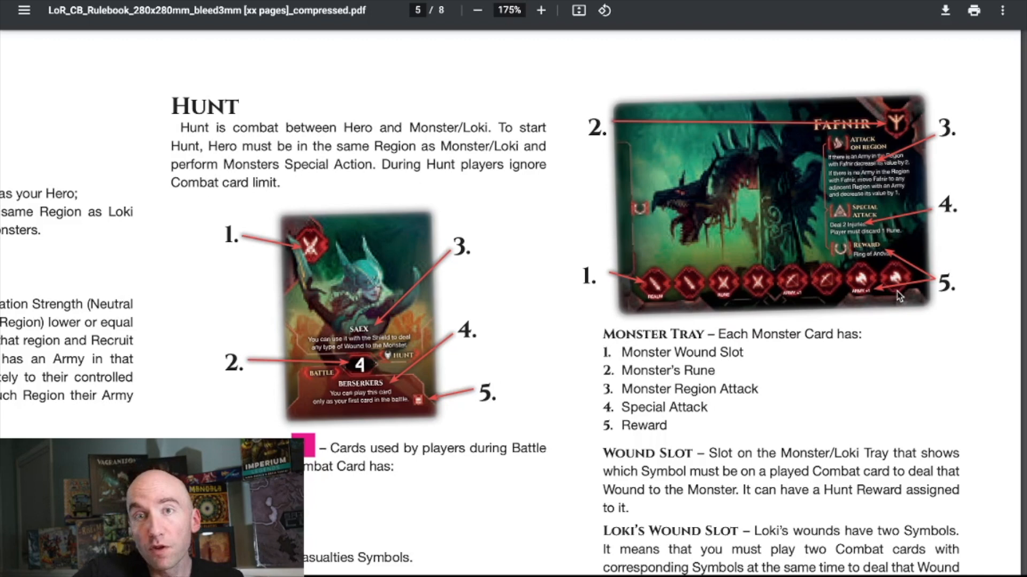
pyautogui.moveTo(805, 298)
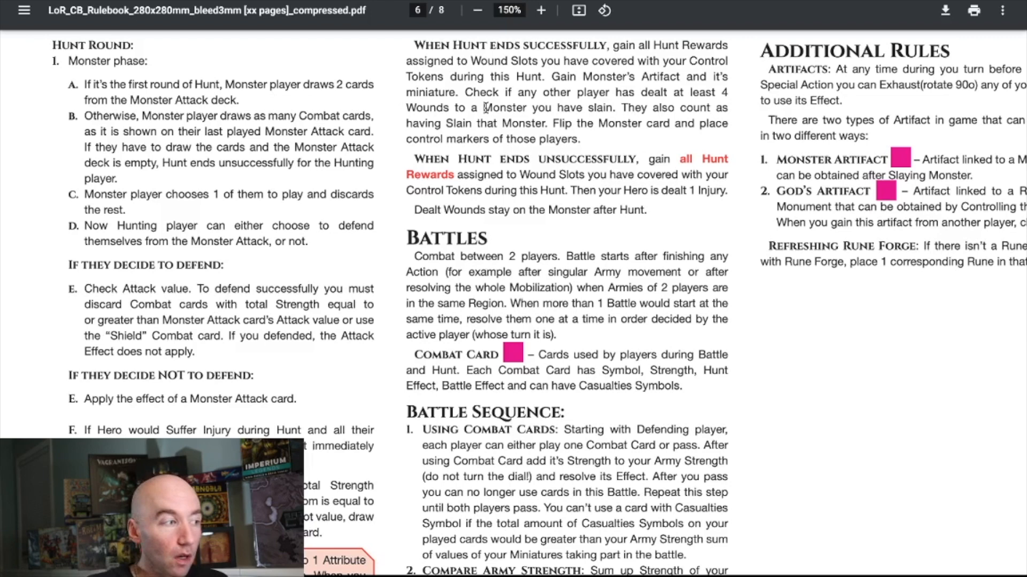
# Highlight 'draws' and 'chooses' in the Monster phase, then scroll to Injuries and Battle Sequence
pyautogui.doubleClick(233, 116)
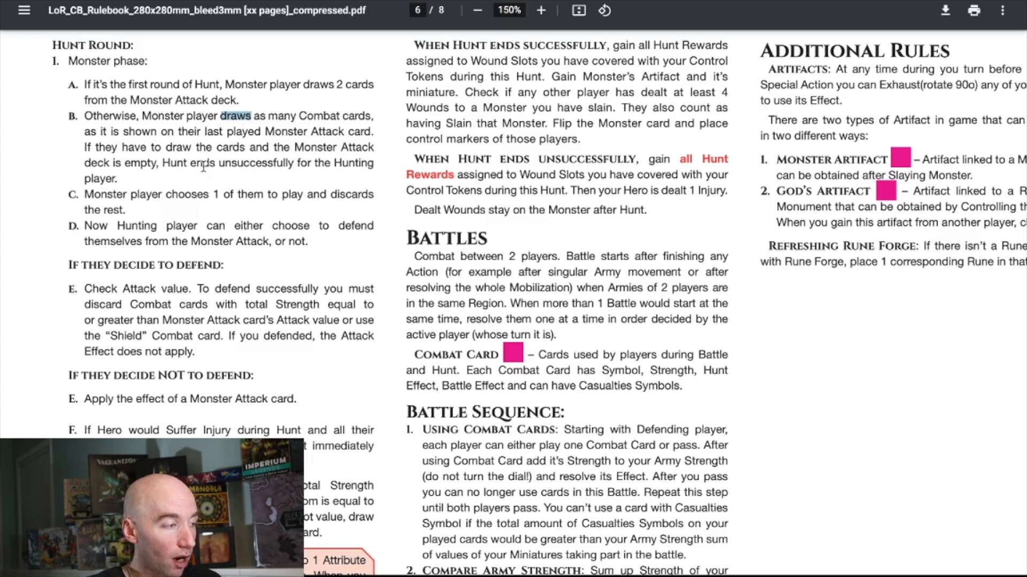
pyautogui.doubleClick(187, 194)
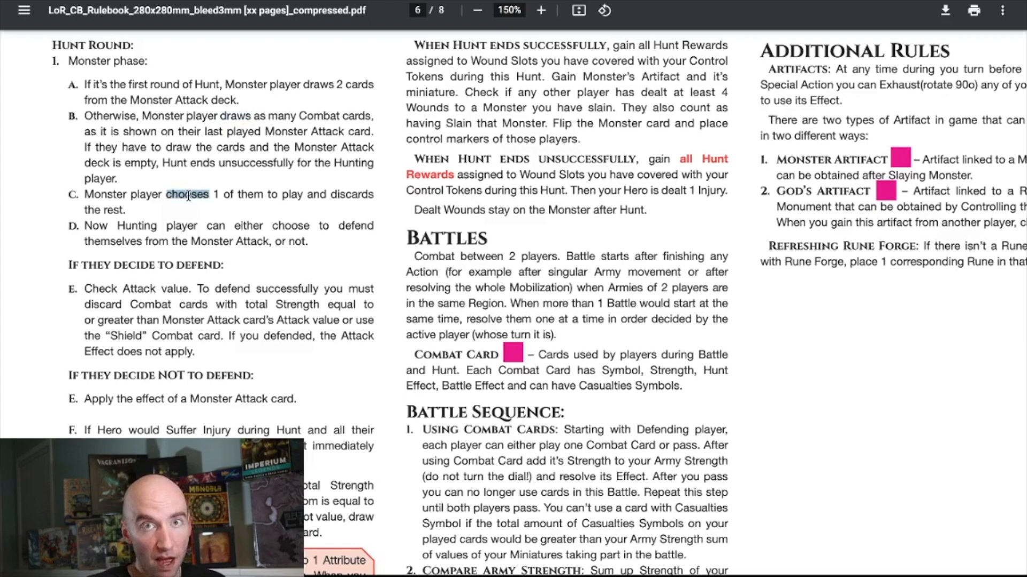
pyautogui.scroll(-3)
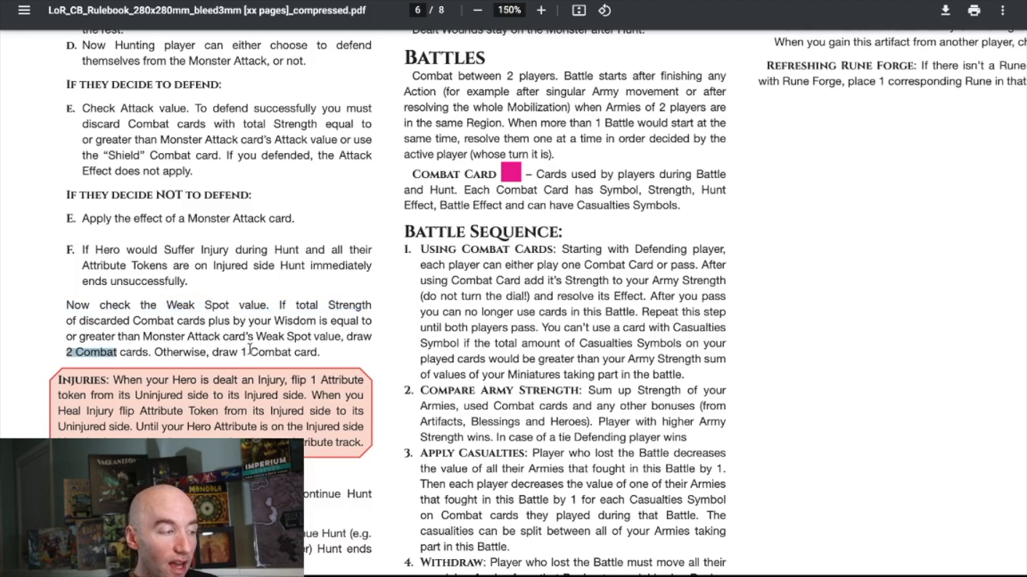
pyautogui.scroll(-3)
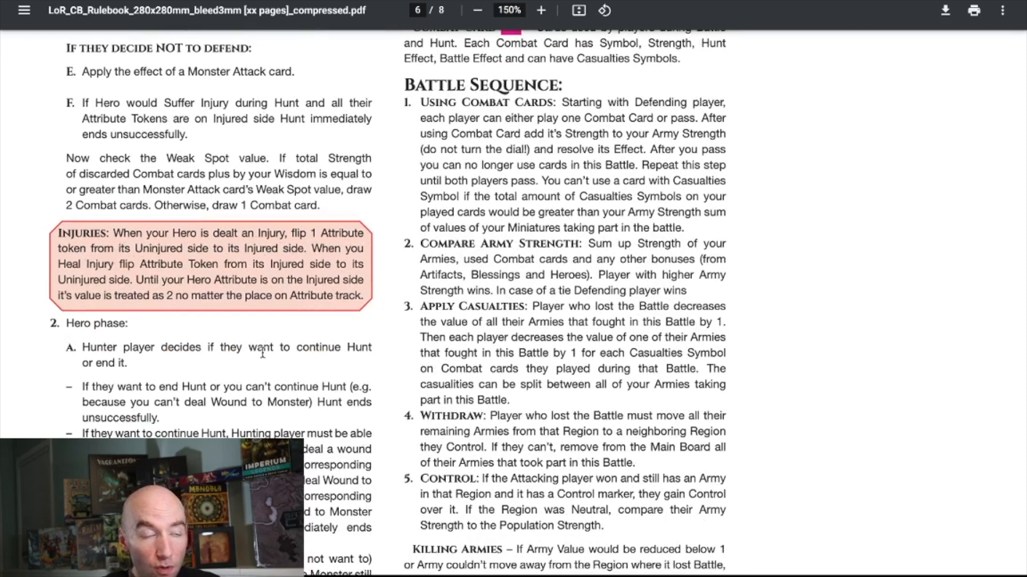
pyautogui.scroll(-3)
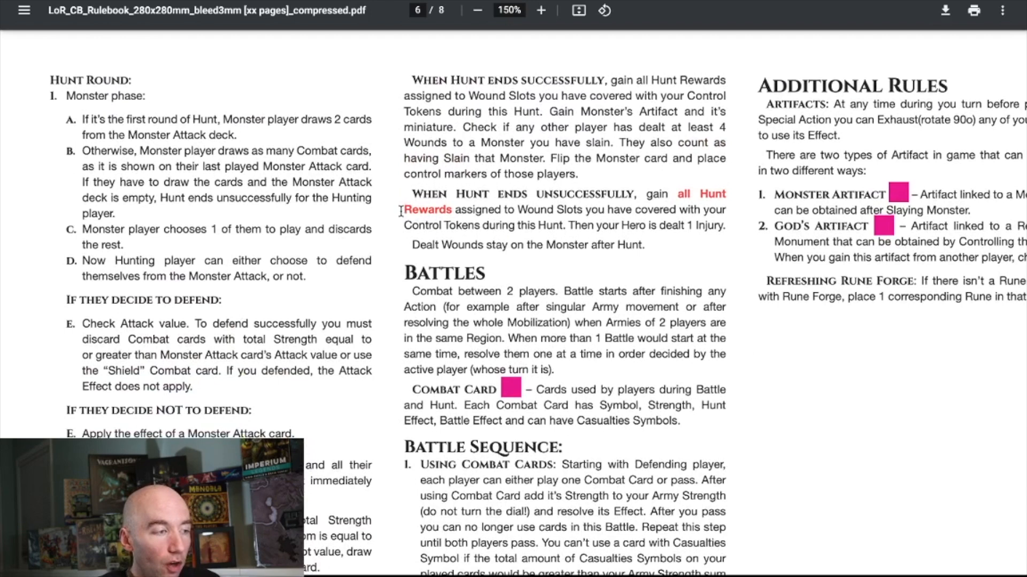
pyautogui.scroll(-3)
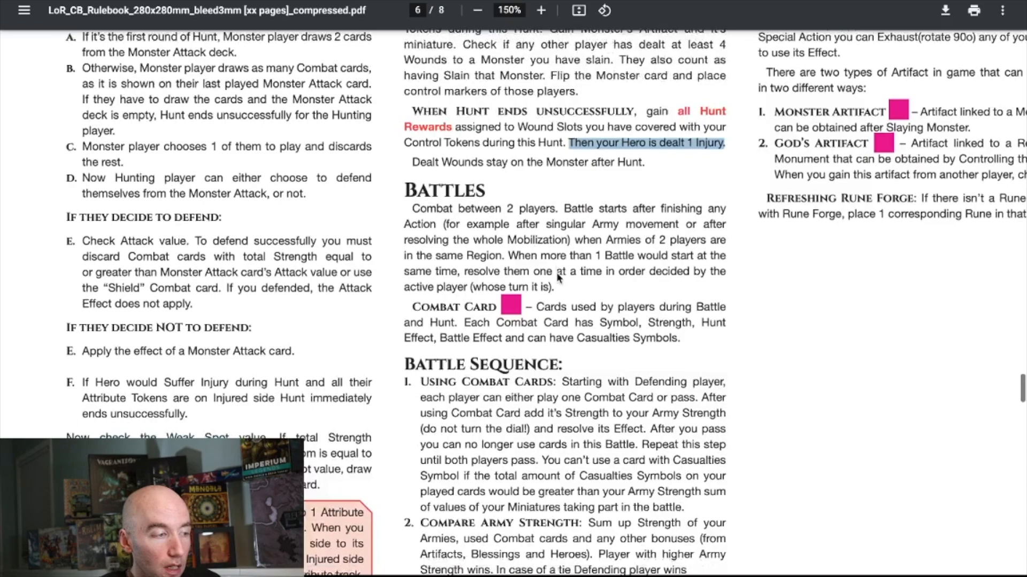
pyautogui.scroll(-3)
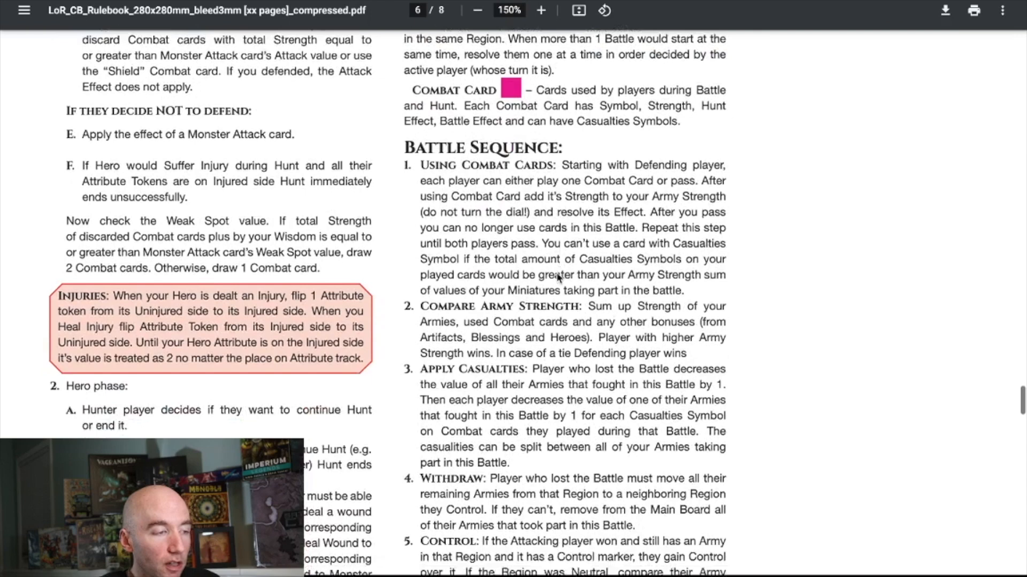
pyautogui.scroll(-3)
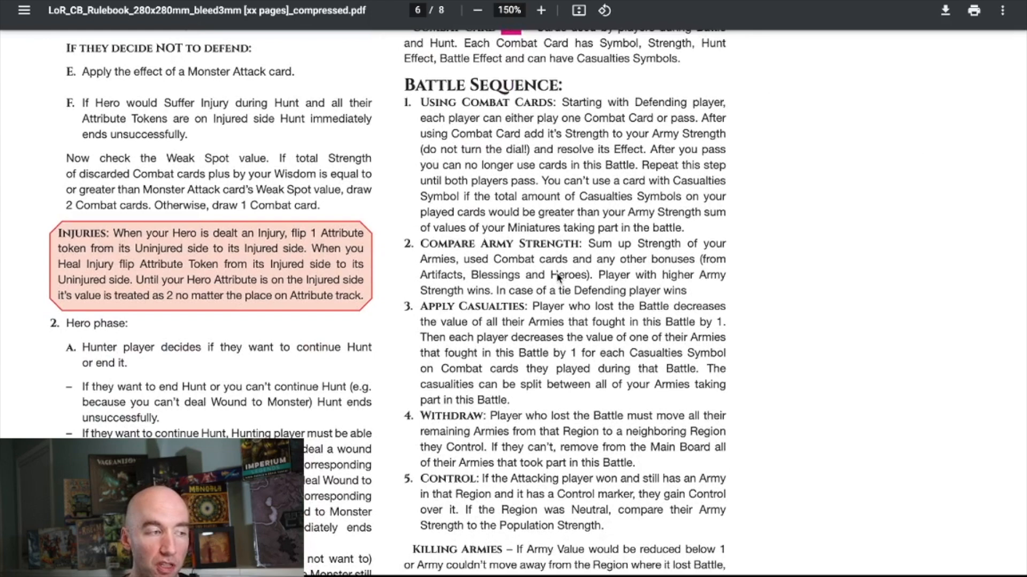